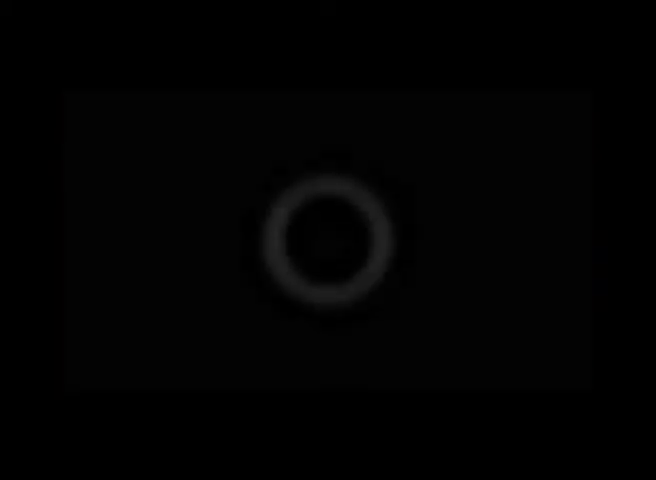
left_click(322, 246)
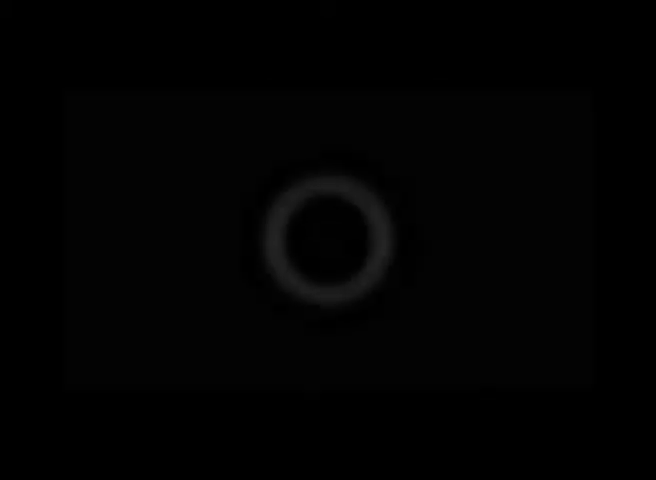
left_click(323, 240)
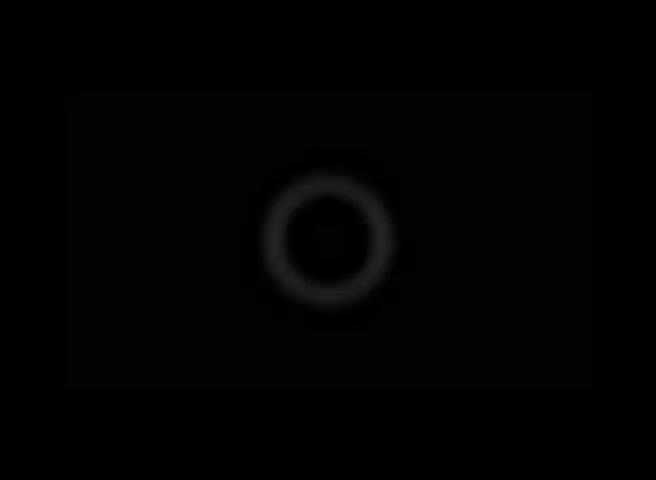
left_click(321, 243)
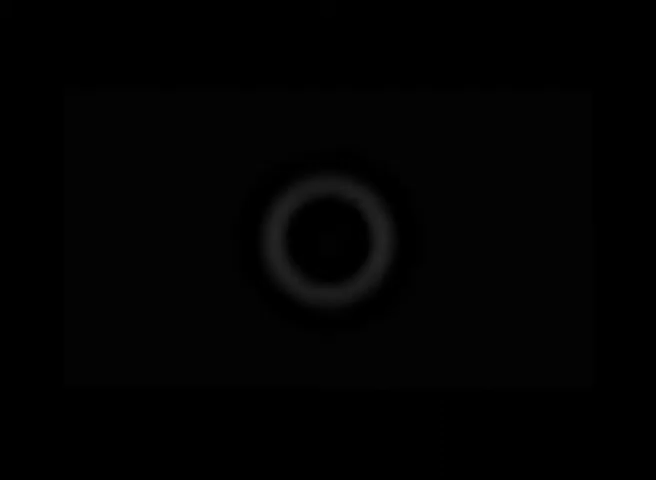
left_click(325, 241)
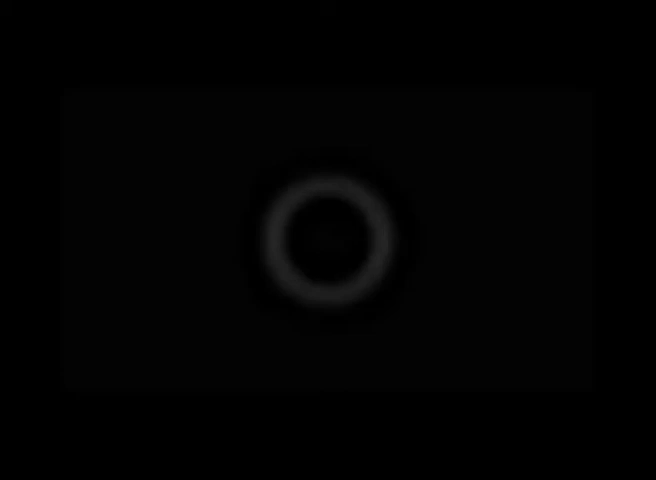
left_click(323, 248)
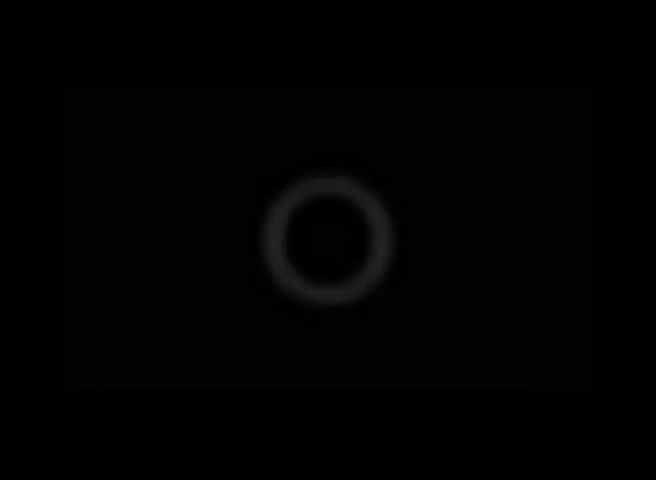
left_click(323, 234)
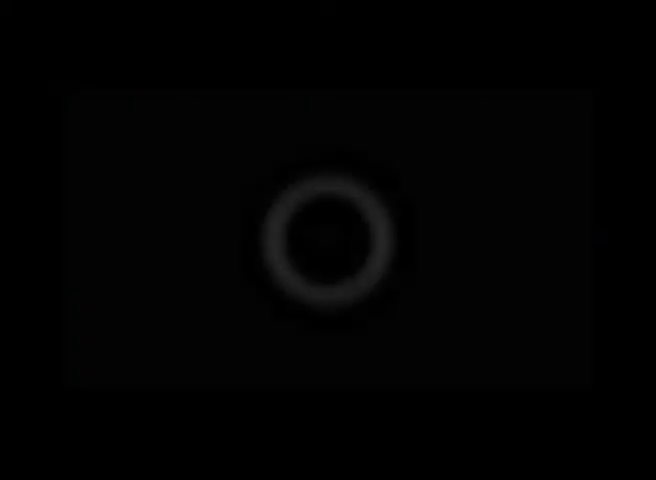
left_click(323, 238)
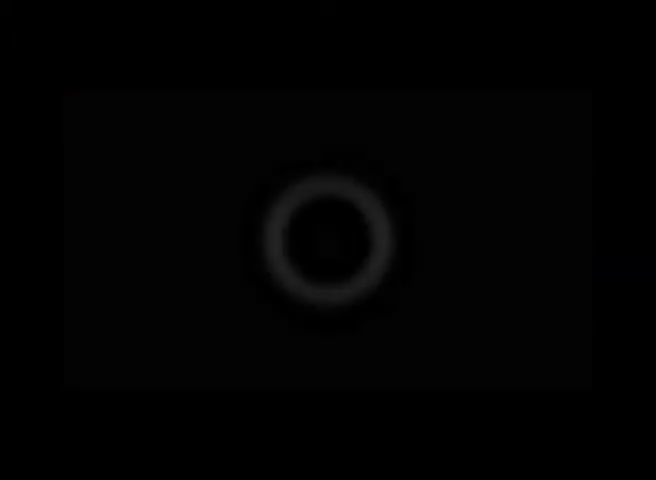
left_click(322, 245)
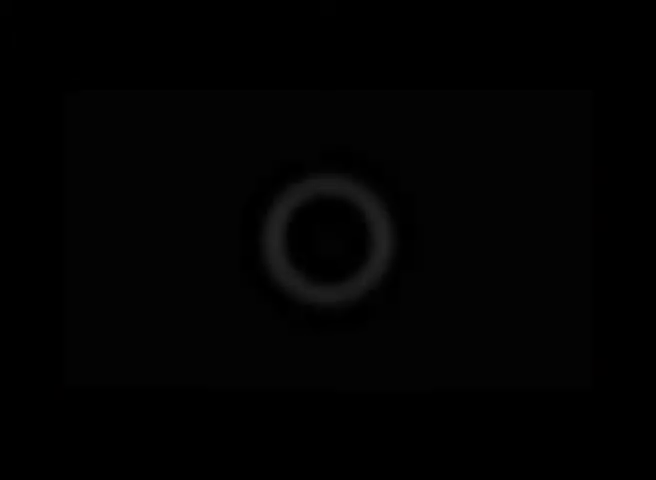
left_click(324, 247)
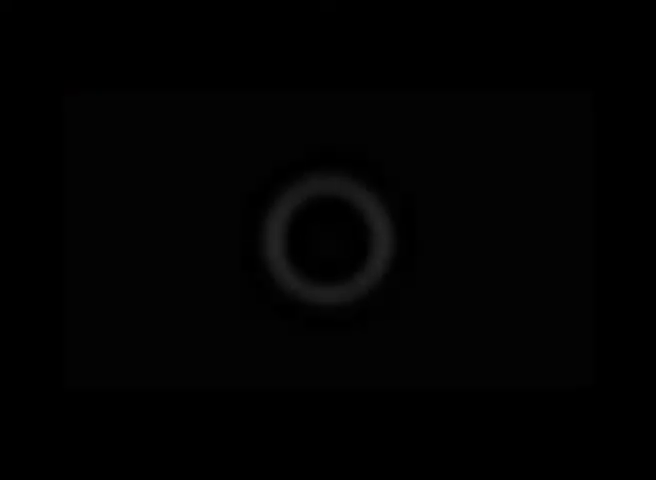
left_click(322, 240)
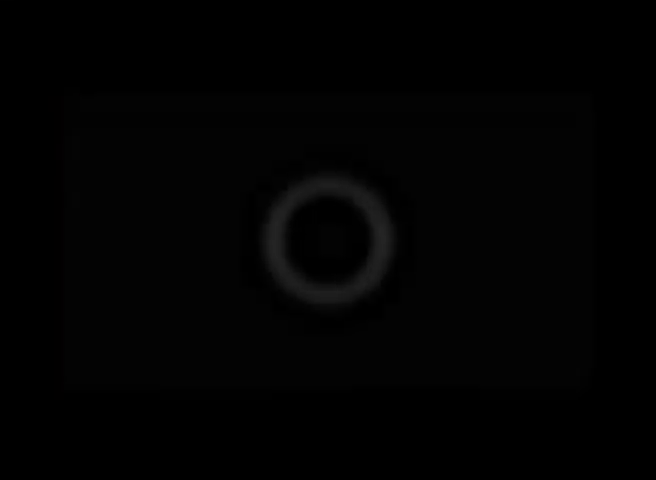
left_click(326, 240)
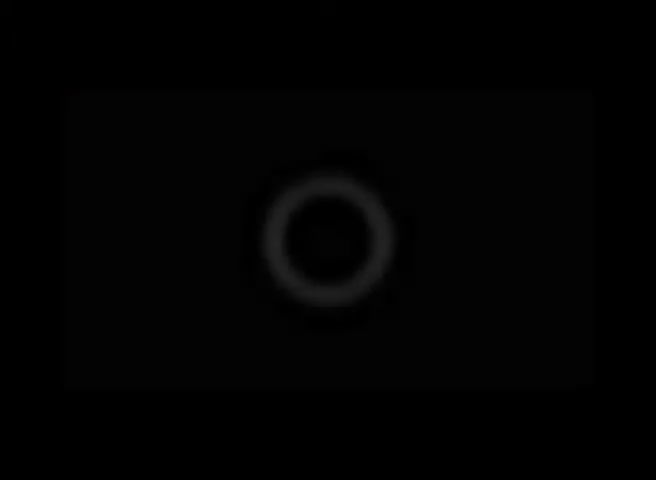
left_click(324, 240)
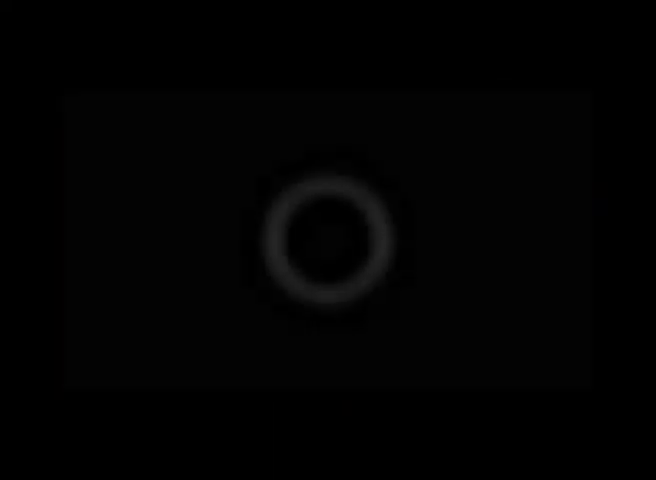
left_click(324, 248)
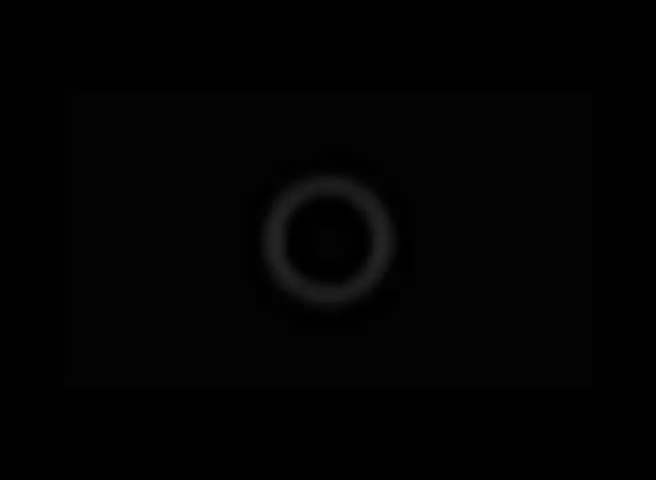
left_click(324, 240)
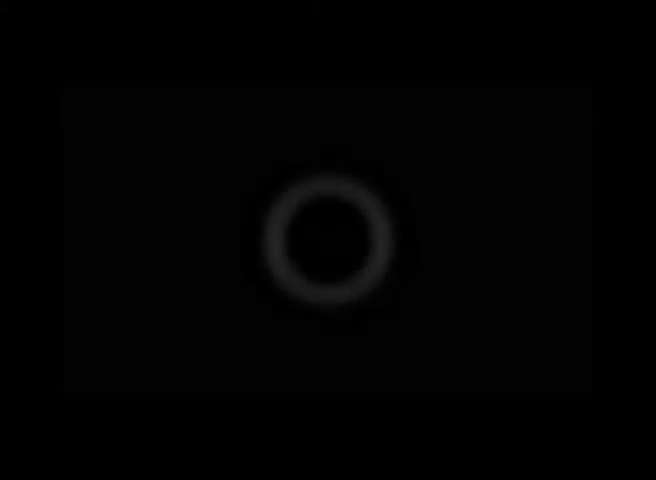
left_click(323, 232)
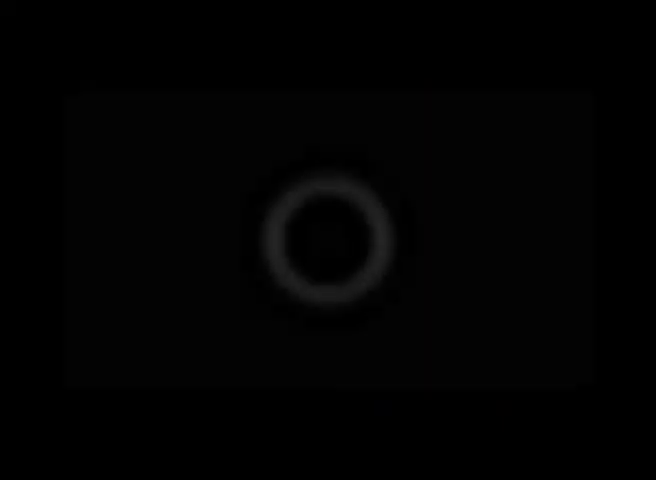
left_click(322, 231)
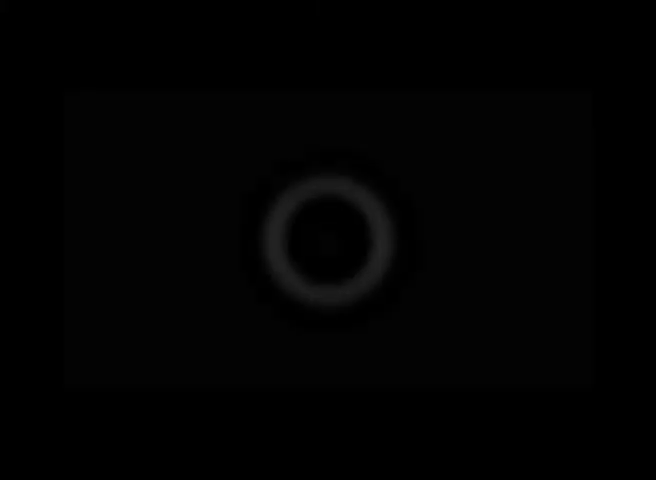
left_click(322, 240)
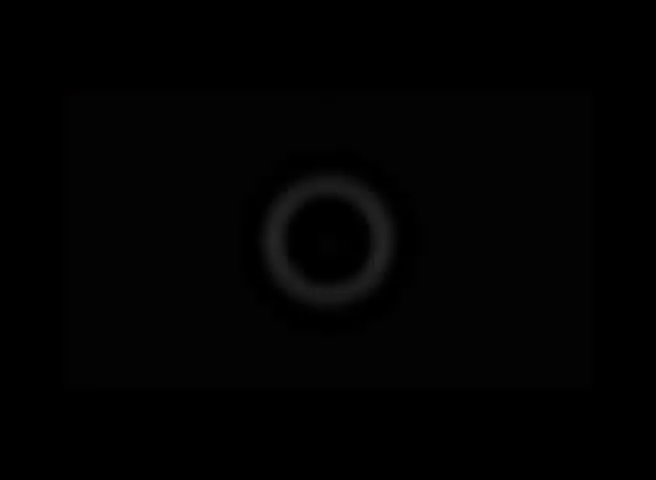
left_click(324, 235)
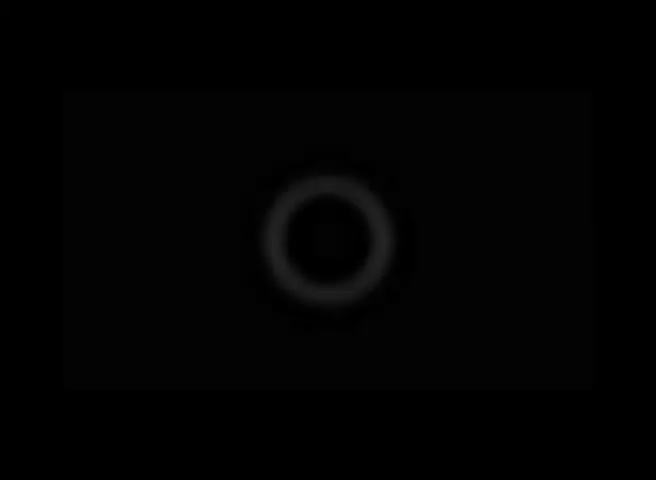
left_click(327, 247)
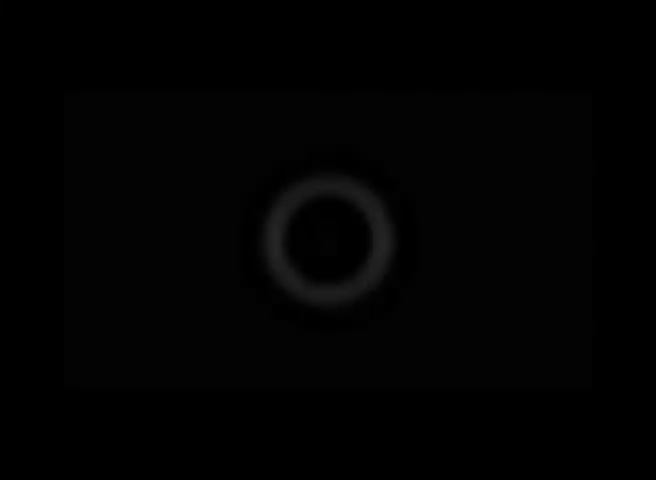
left_click(324, 240)
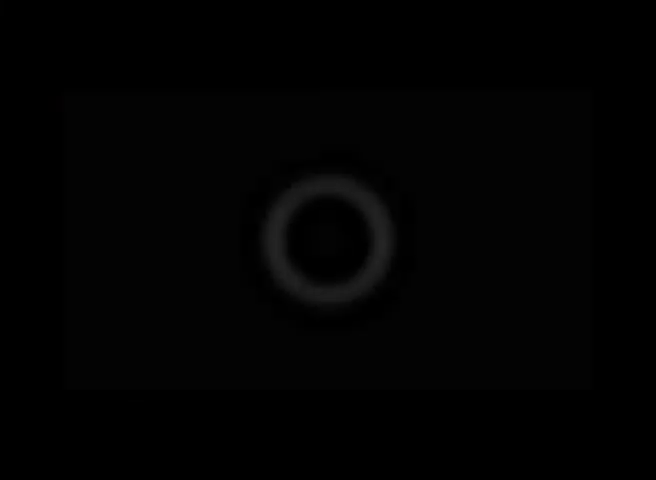
left_click(328, 240)
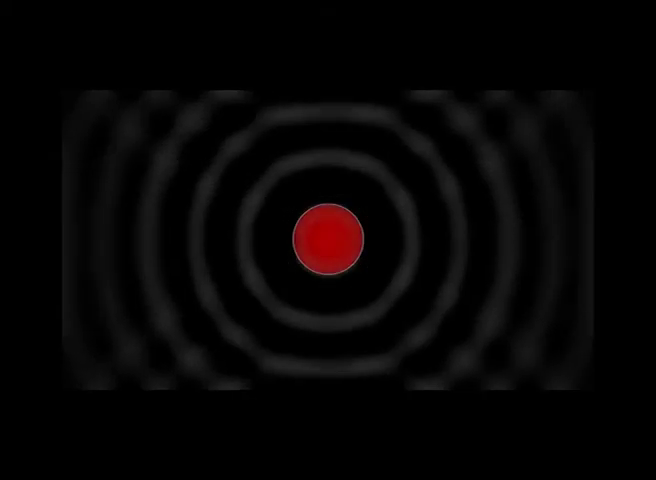